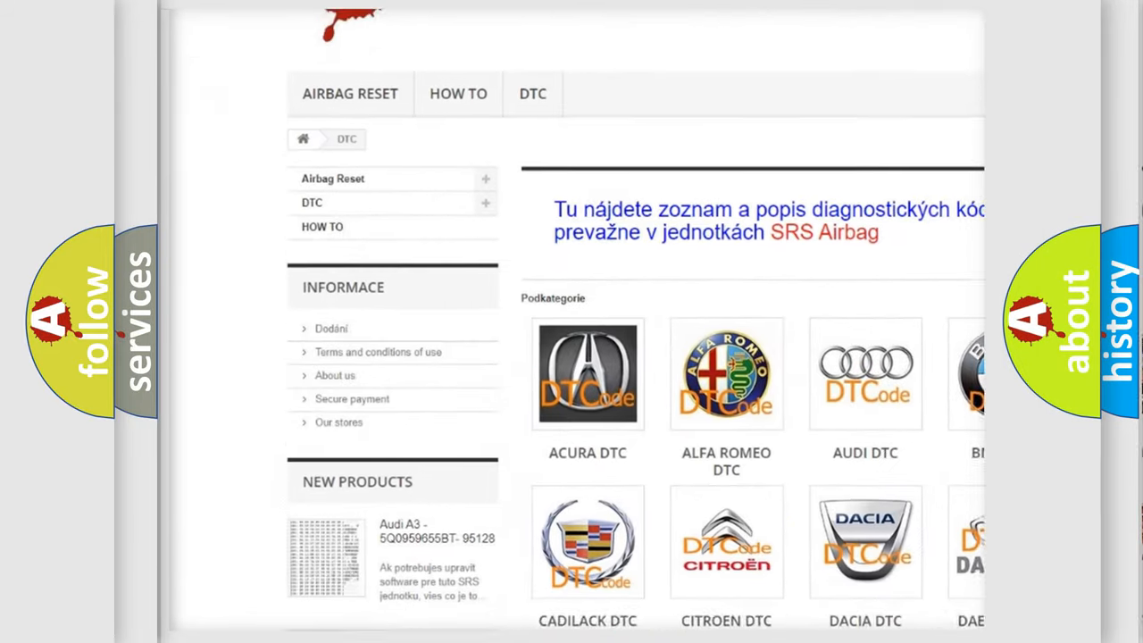
scroll("down", 3)
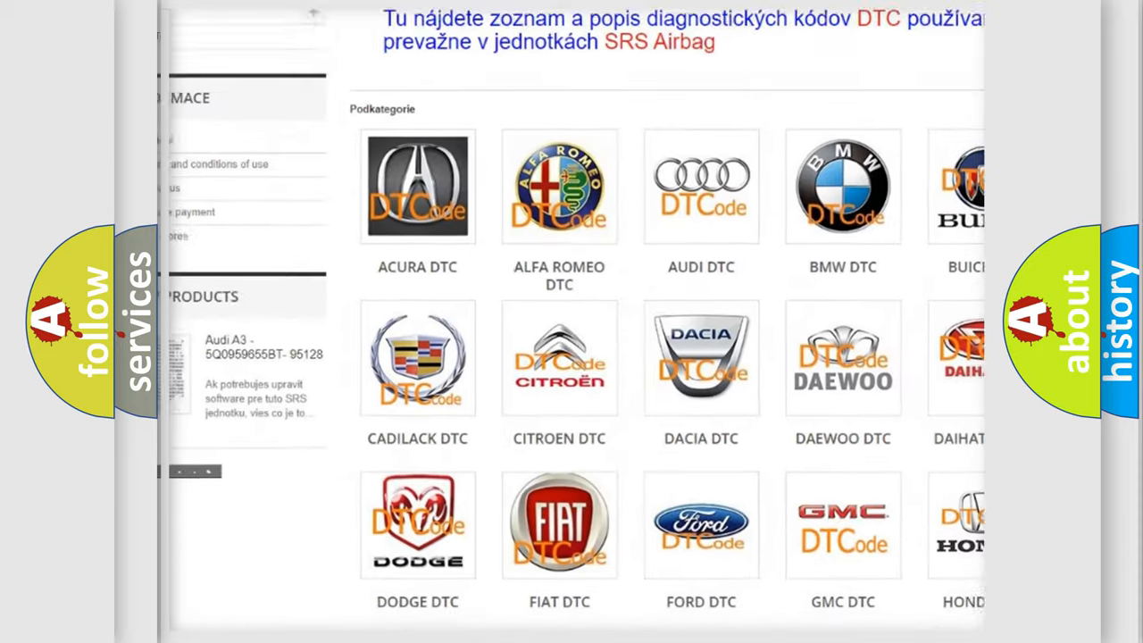
scroll("down", 3)
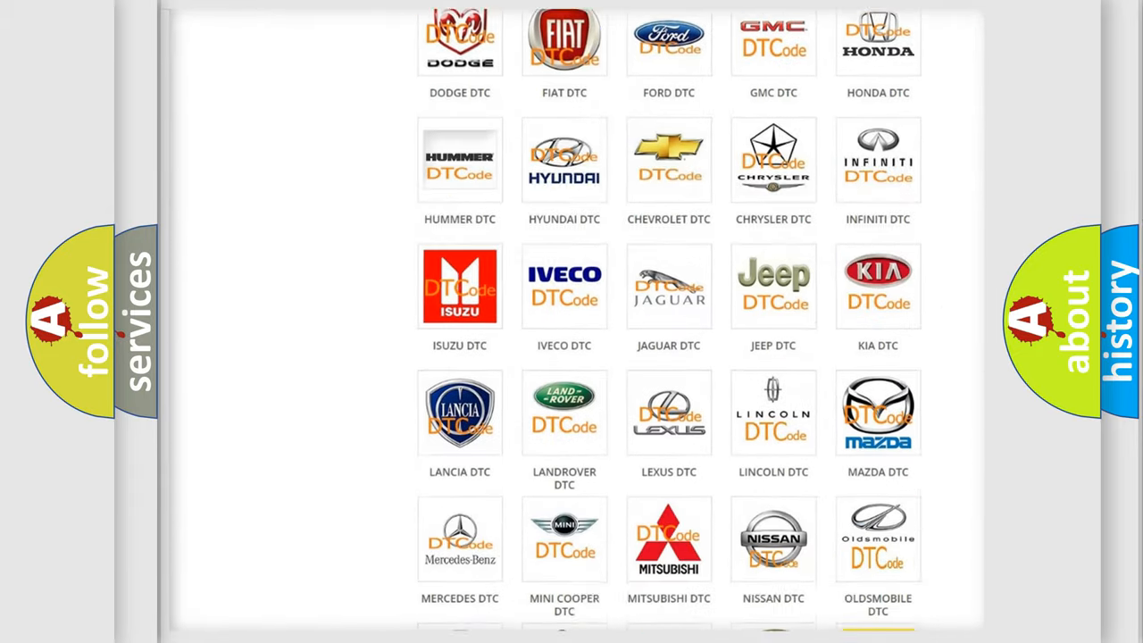
scroll("down", 3)
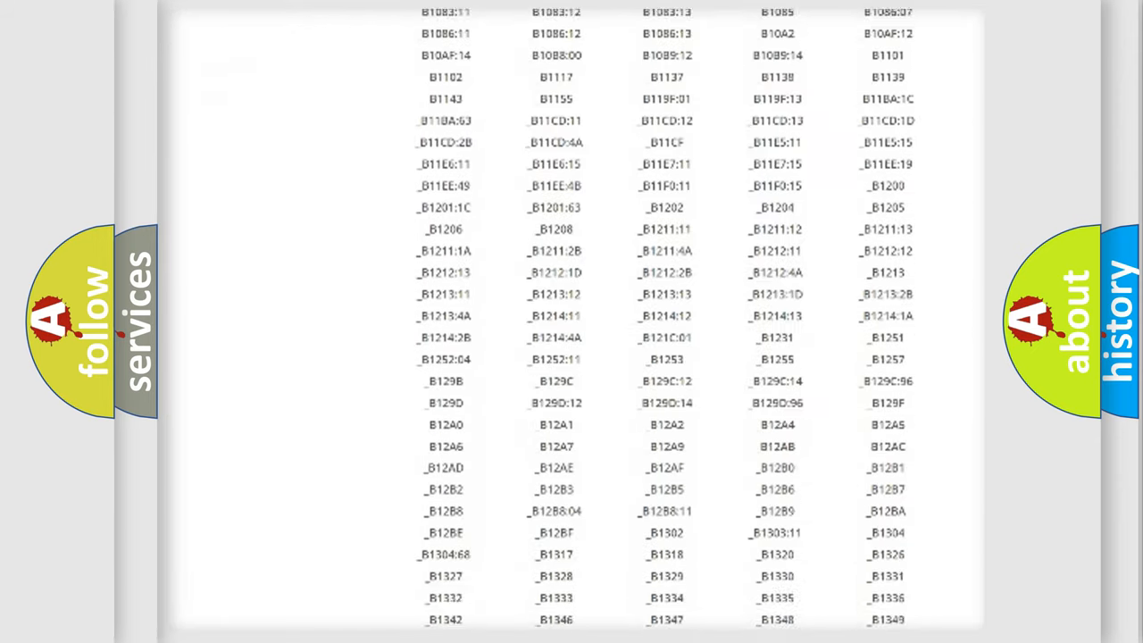
scroll("down", 3)
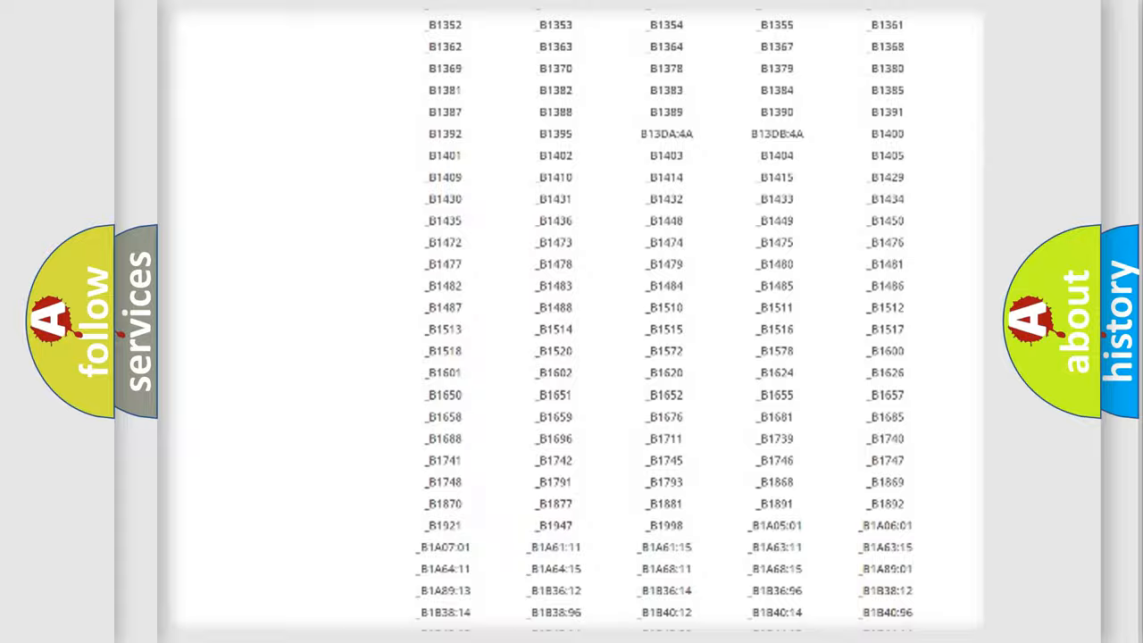
scroll("up", 3)
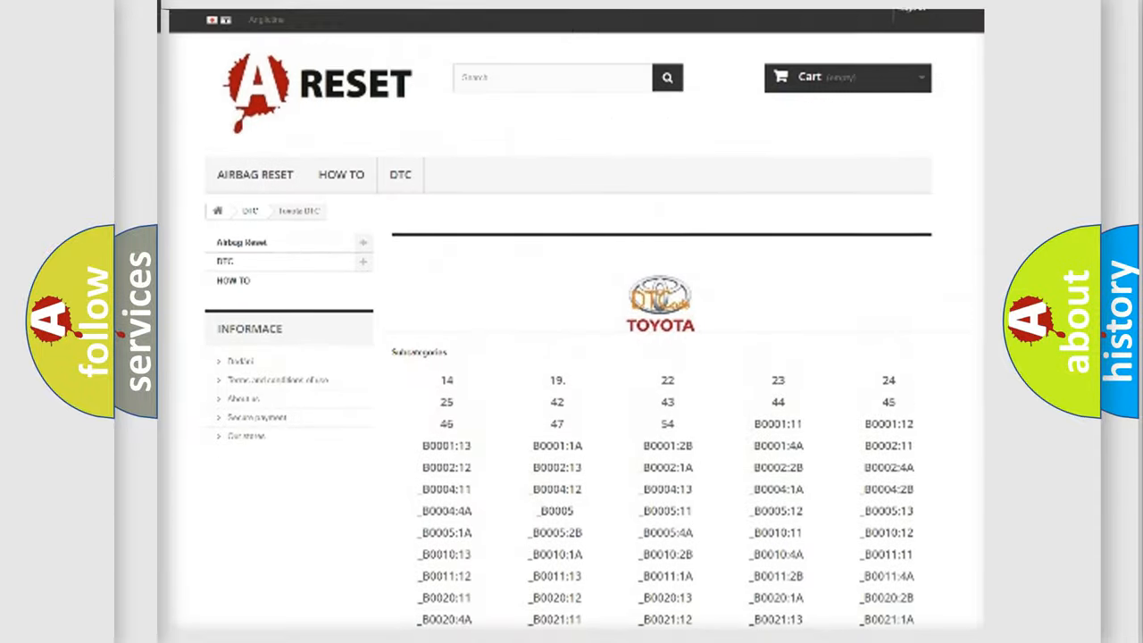